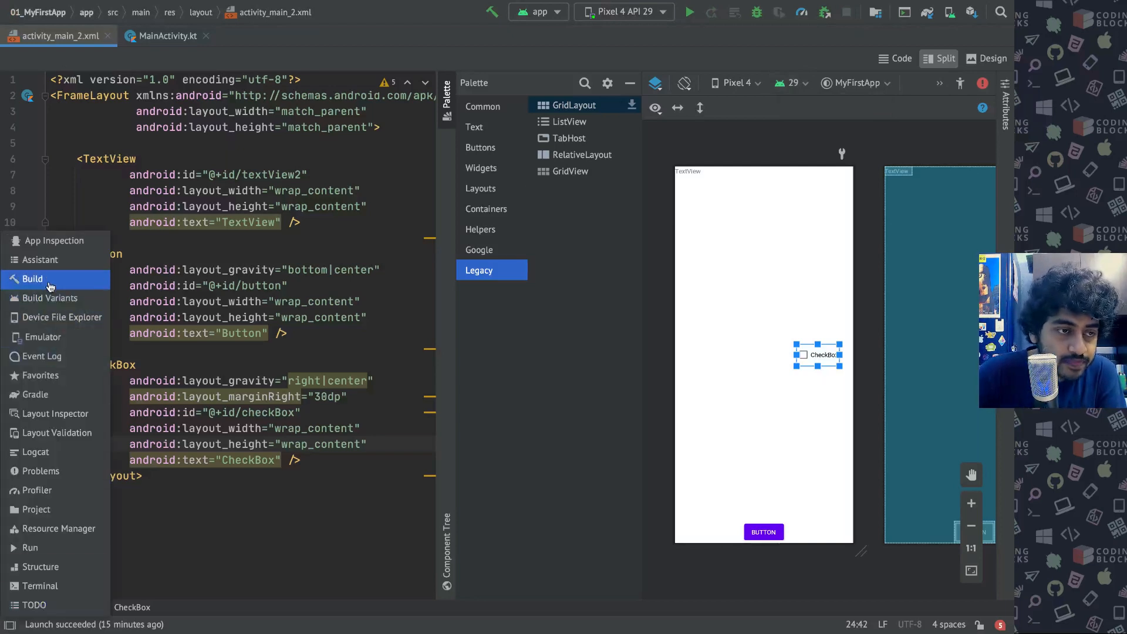
pyautogui.moveTo(47, 528)
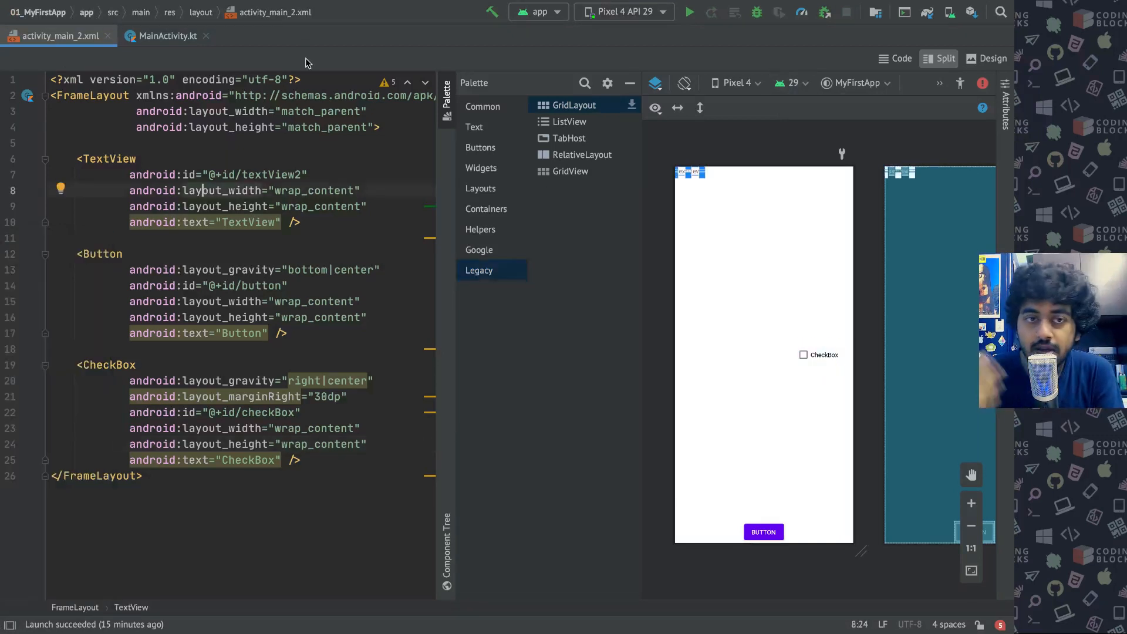
pyautogui.moveTo(583, 50)
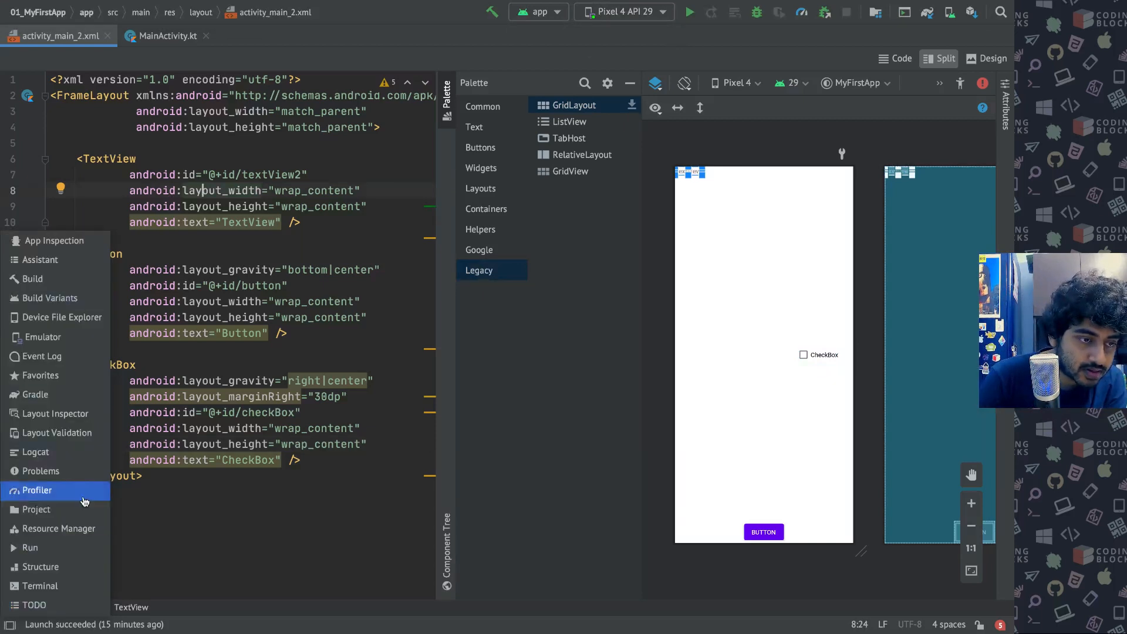
# From res/layout, start a new layout resource named activity_main_3.xml with LinearLayout root.
pyautogui.click(35, 499)
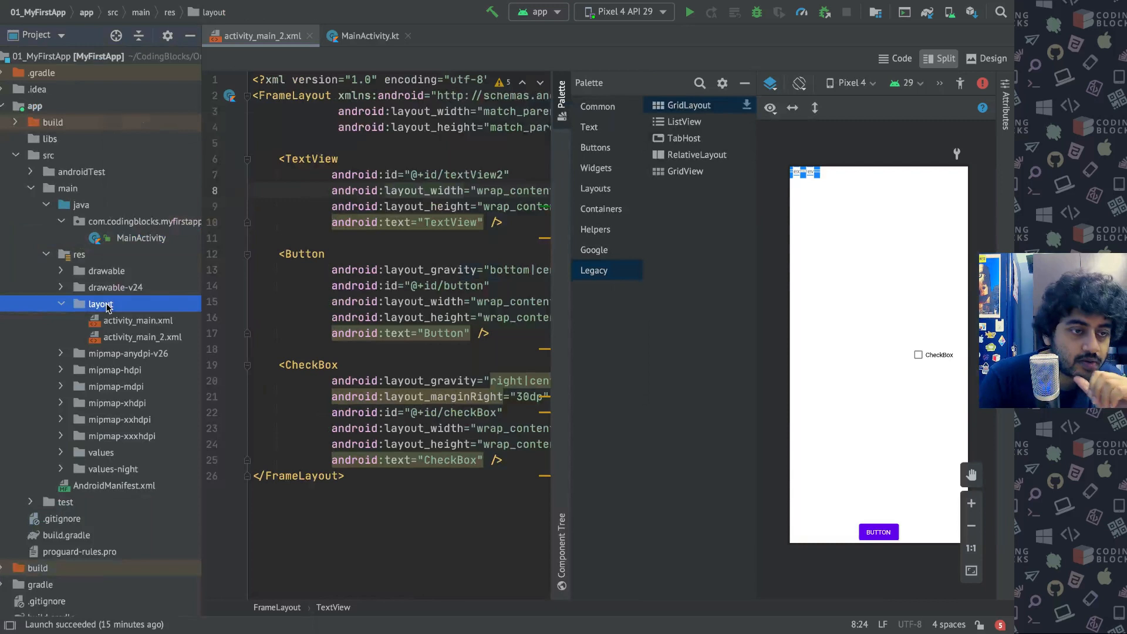
pyautogui.rightClick(100, 304)
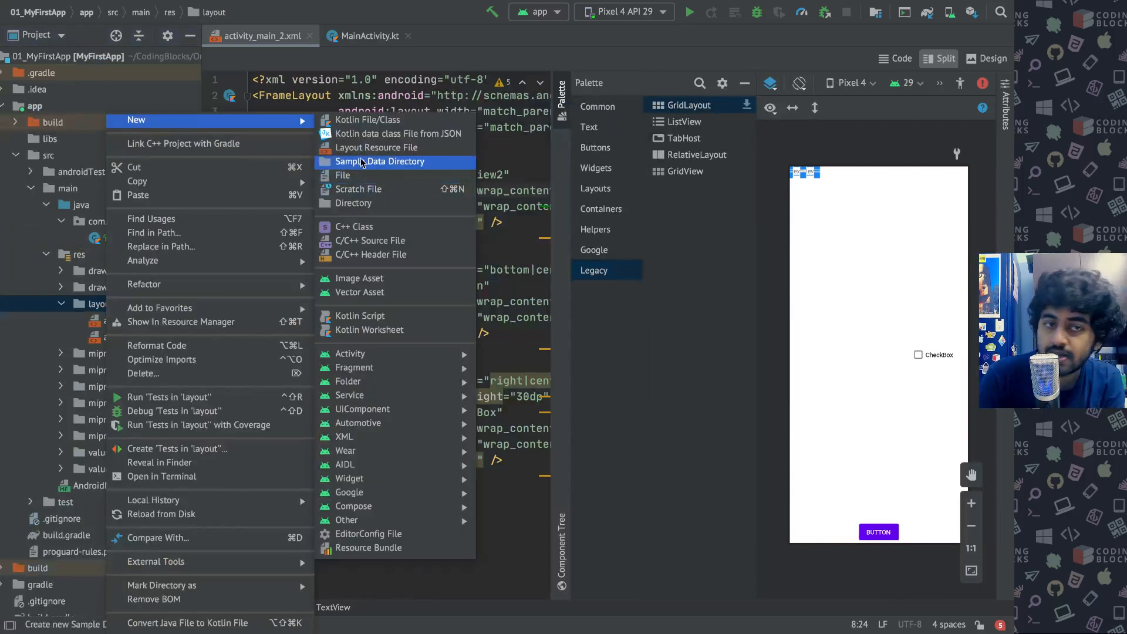
pyautogui.click(374, 146)
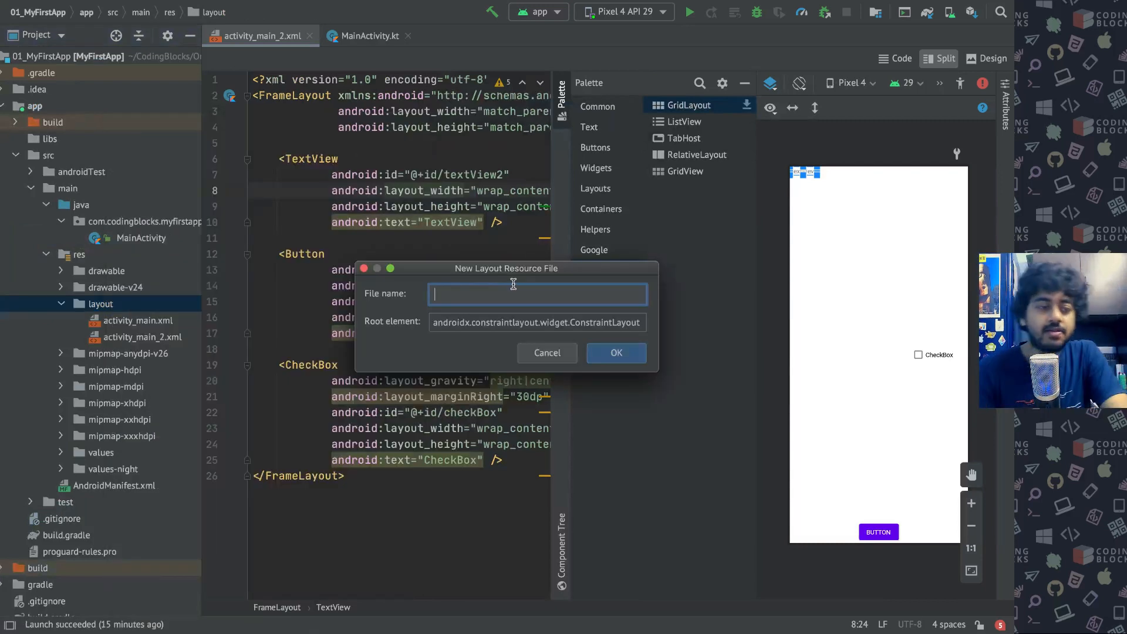
pyautogui.write('activity_Main')
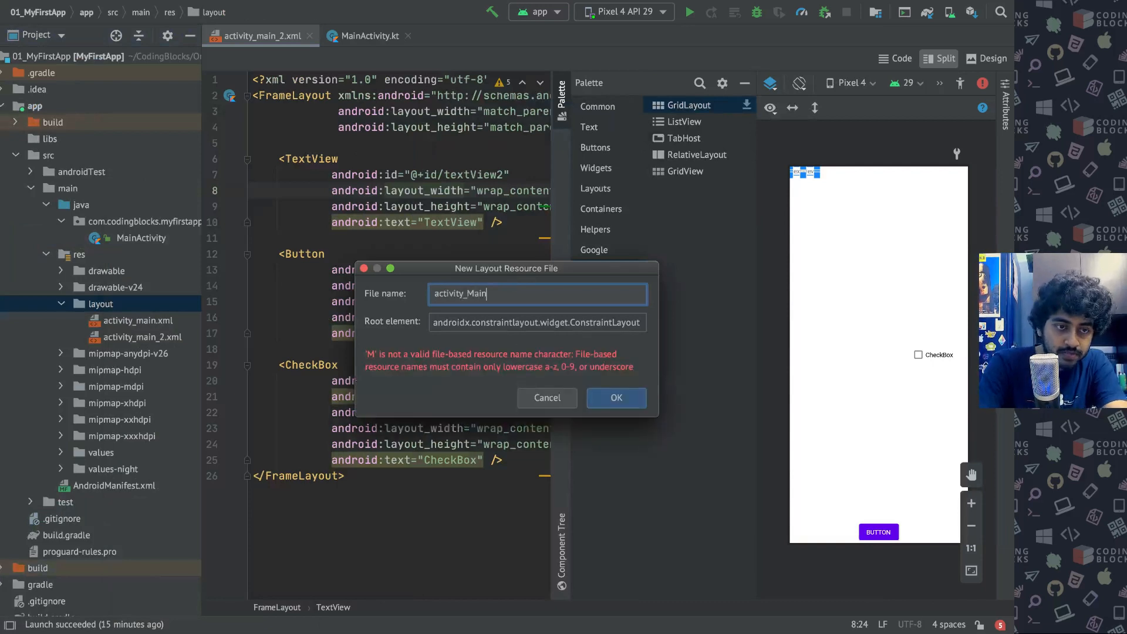
pyautogui.write('activity_main')
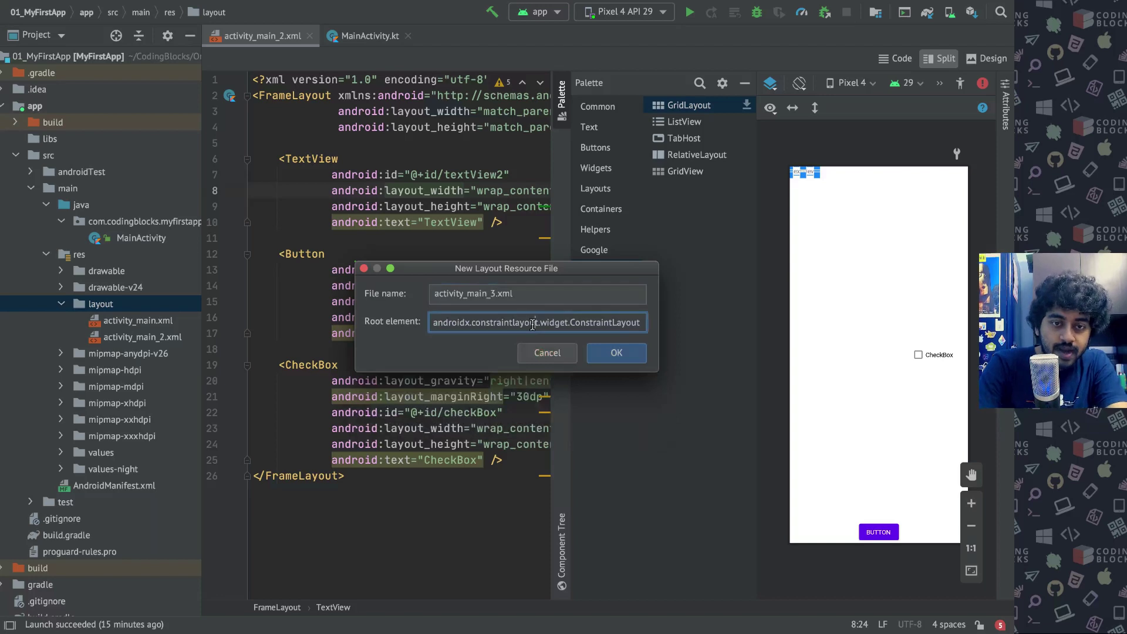
pyautogui.write('L')
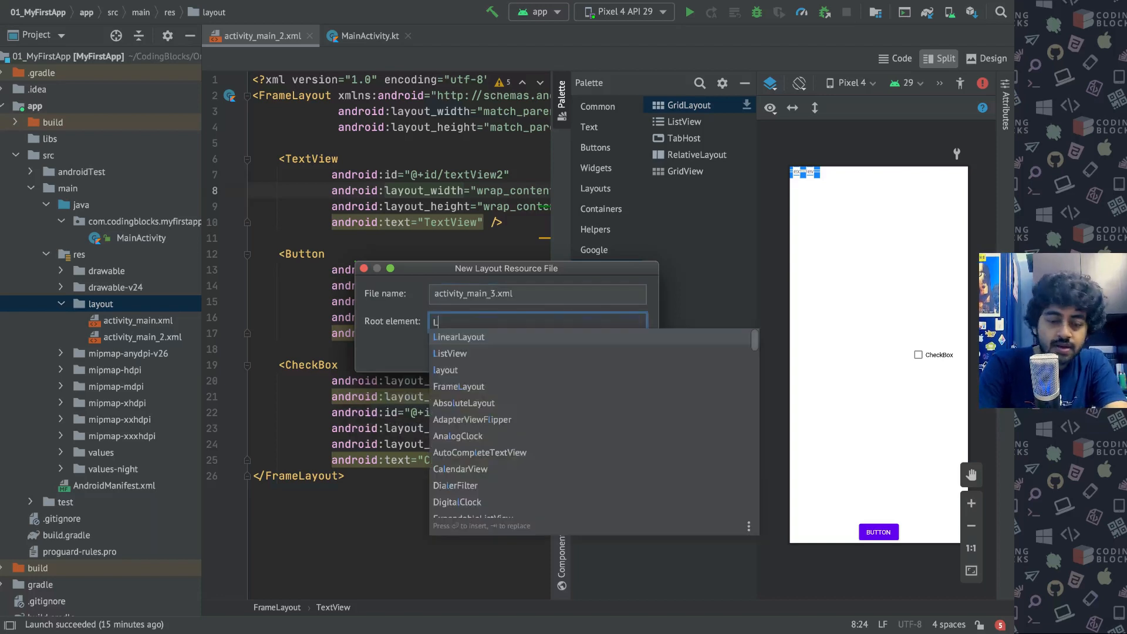
pyautogui.click(458, 336)
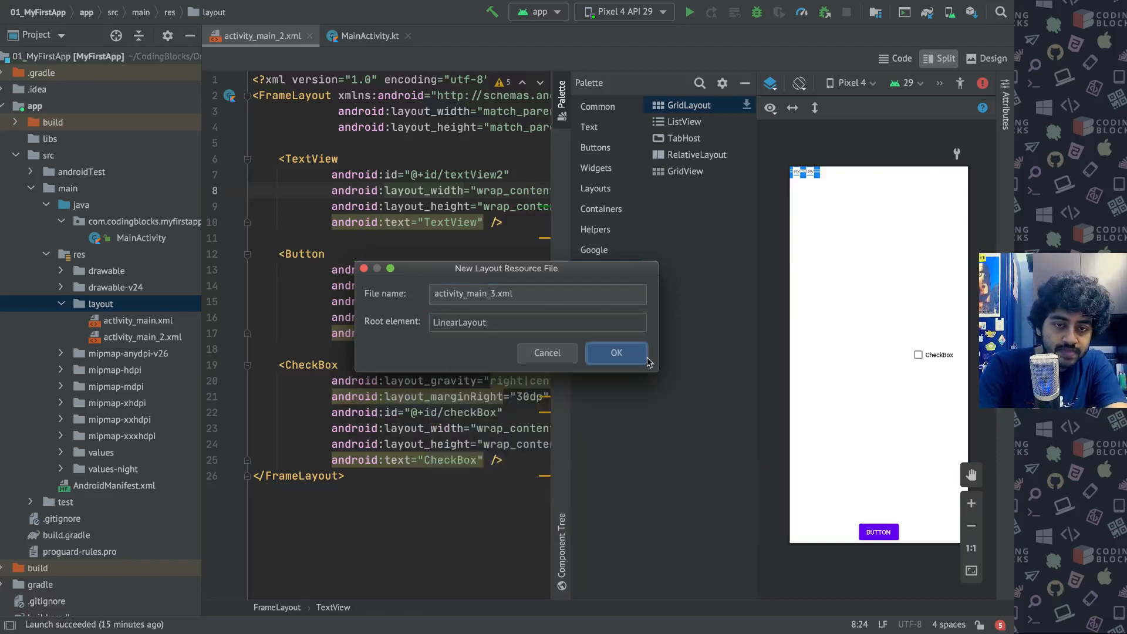
# Confirm the activity_main_3.xml layout file and dismiss the UnsupportedOperationException error.
pyautogui.click(615, 352)
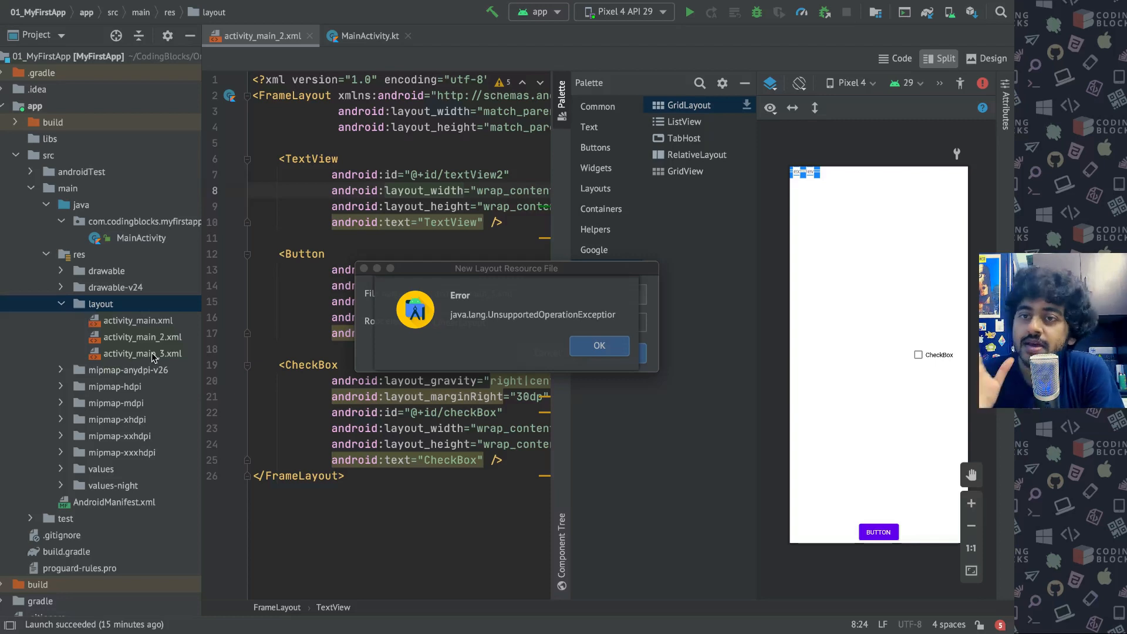
pyautogui.moveTo(155, 345)
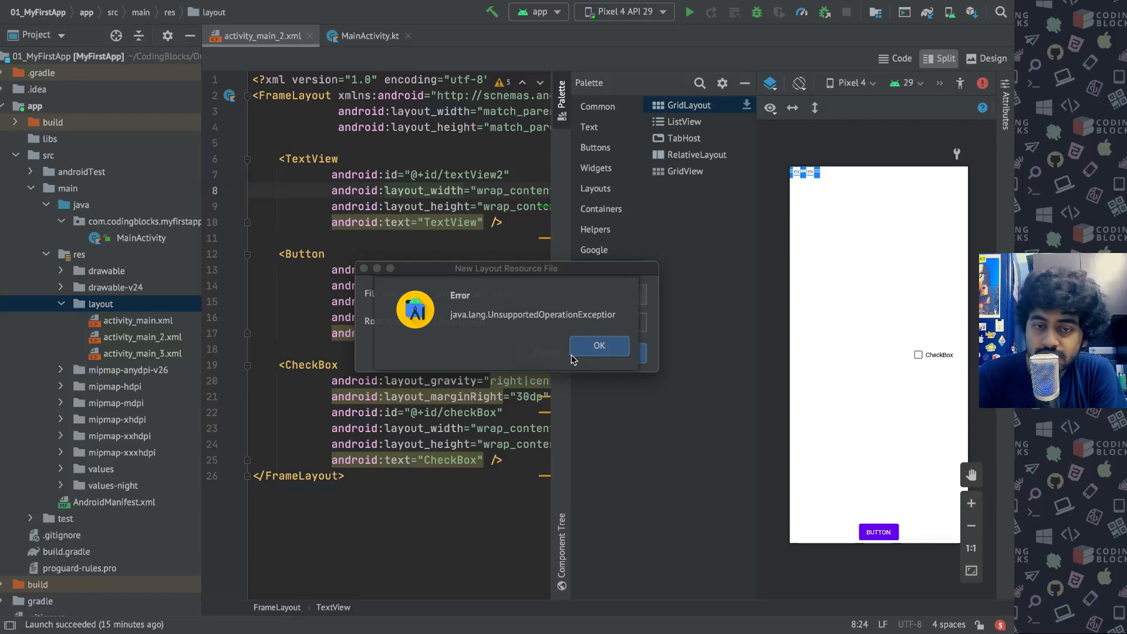
pyautogui.click(599, 345)
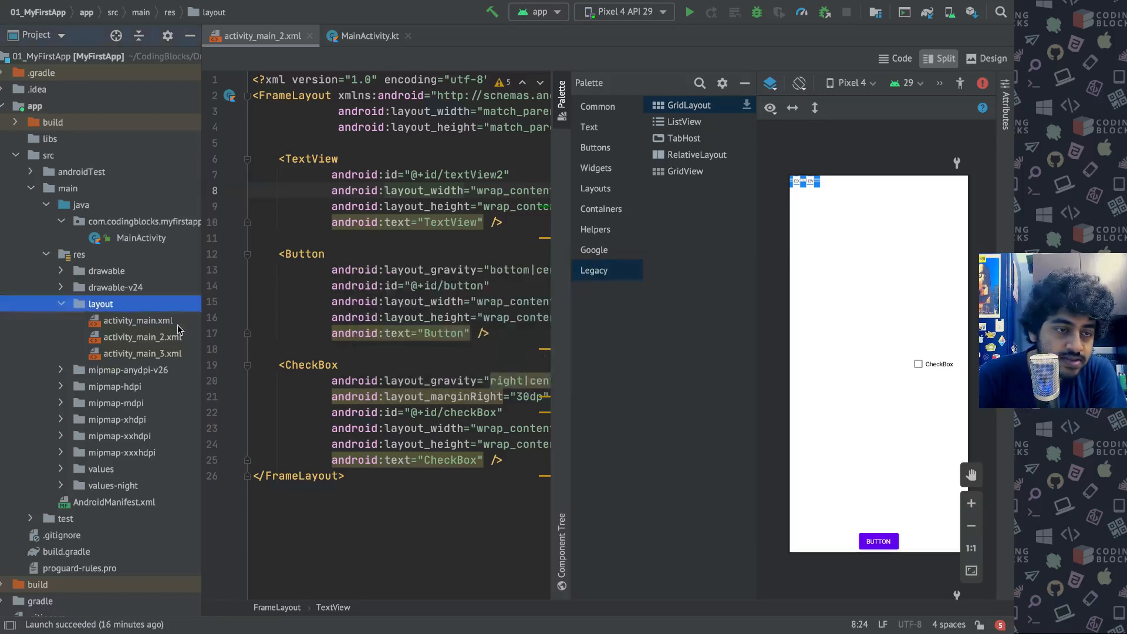
# Open activity_main_3.xml and show the Split view with code and design preview.
pyautogui.doubleClick(141, 352)
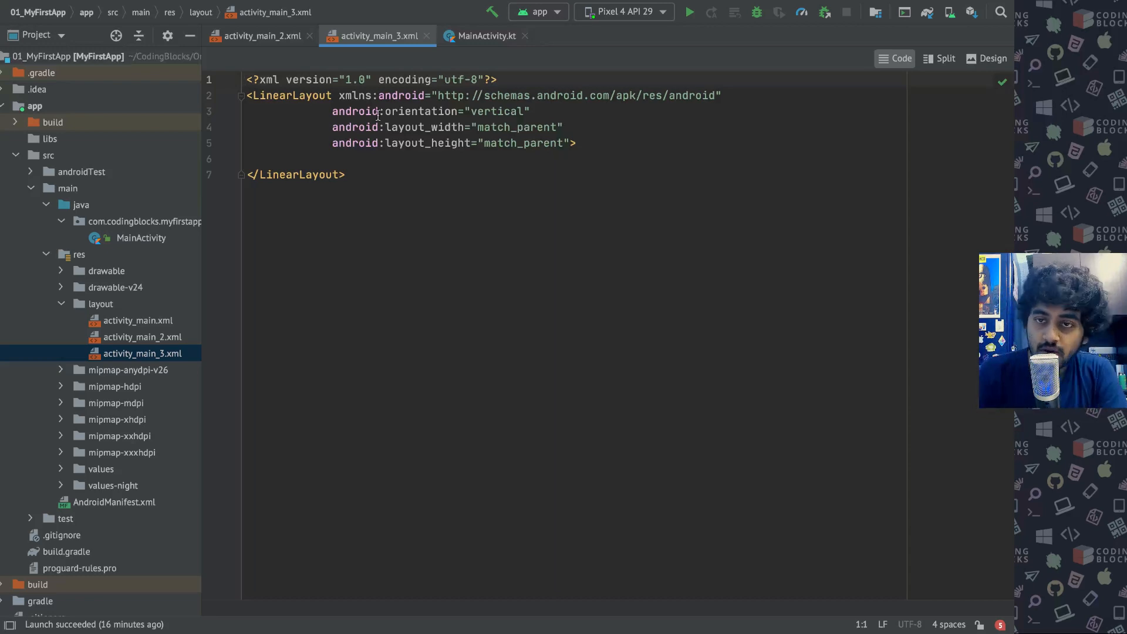
pyautogui.click(944, 58)
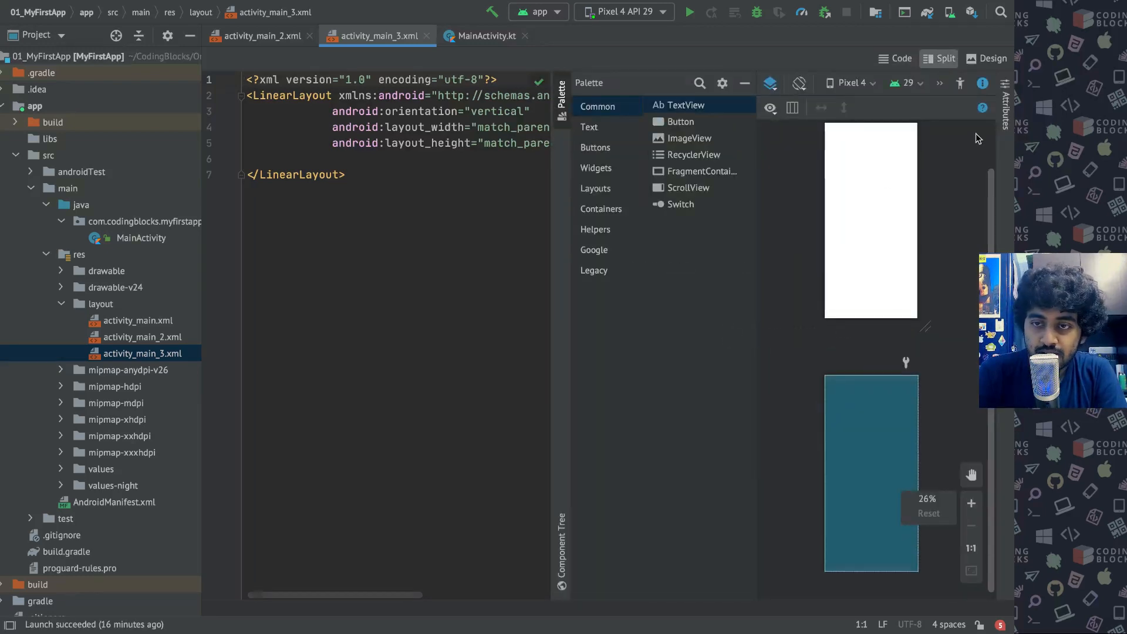
# Add TextView, Button, Switch and CheckBox widgets from the Palette into the LinearLayout.
pyautogui.click(970, 503)
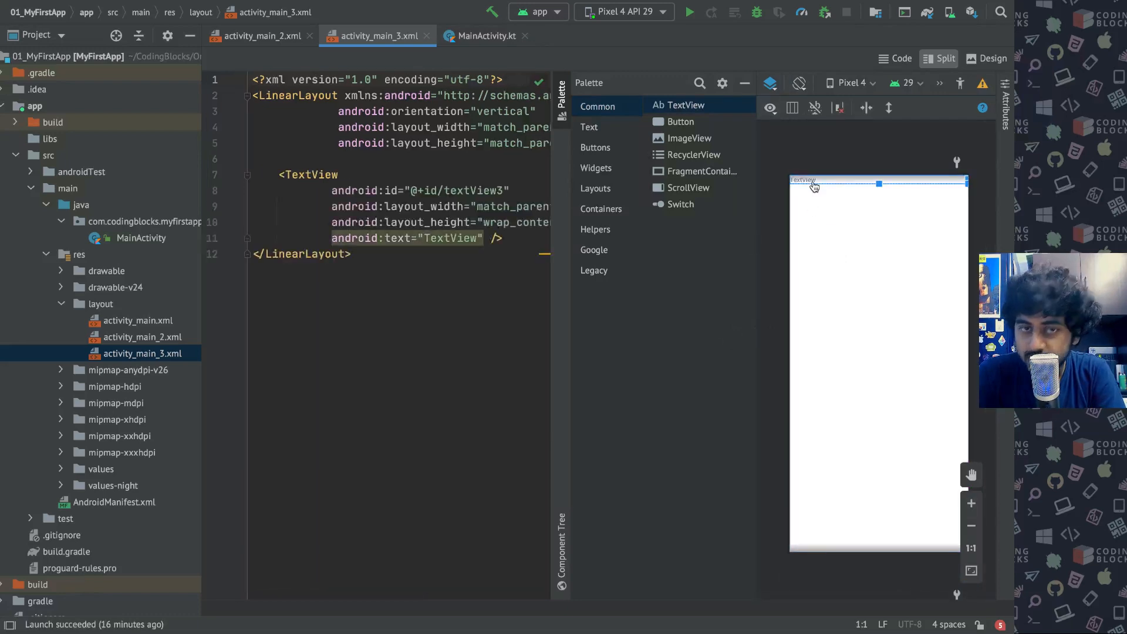
pyautogui.moveTo(675, 131)
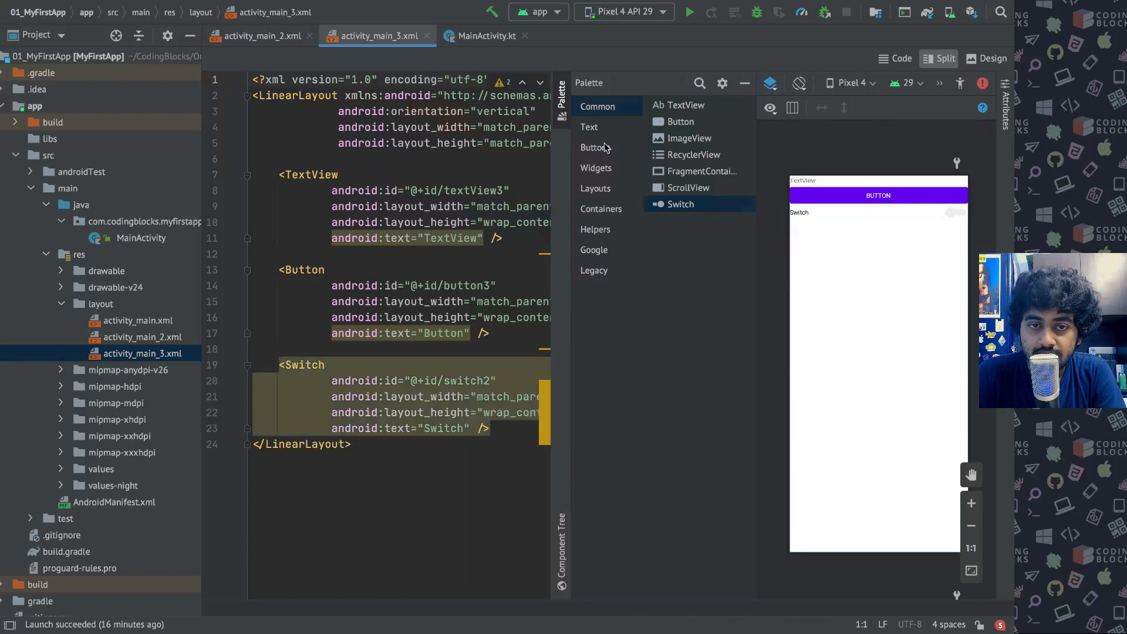
pyautogui.click(595, 147)
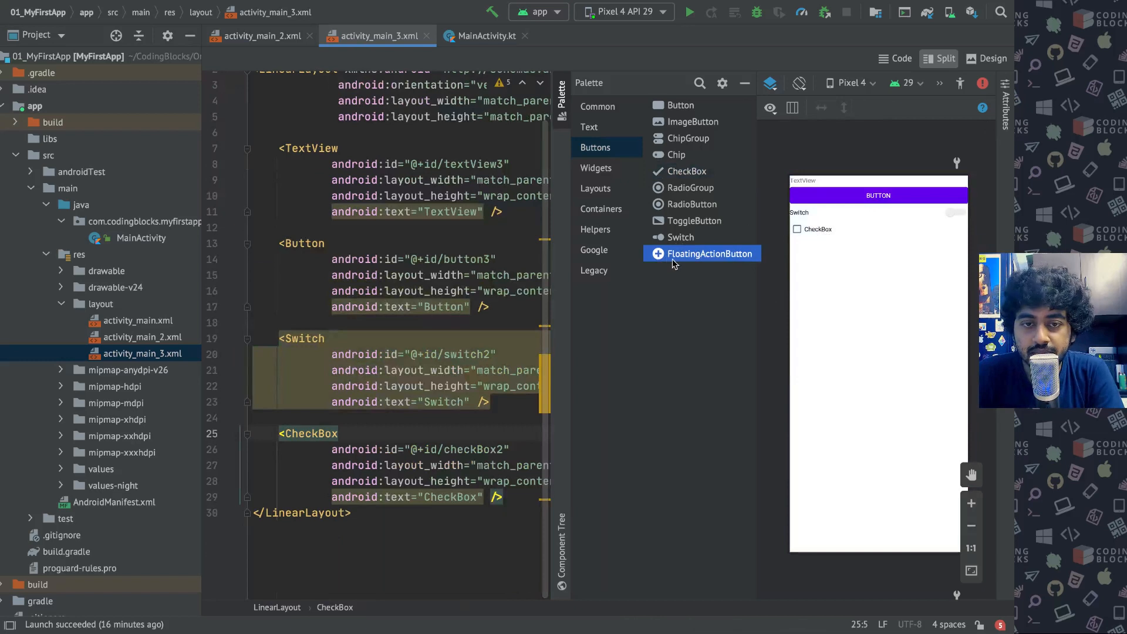
# Point MainActivity's setContentView to R.layout.activity_main_3 and run the app on the emulator.
pyautogui.click(596, 167)
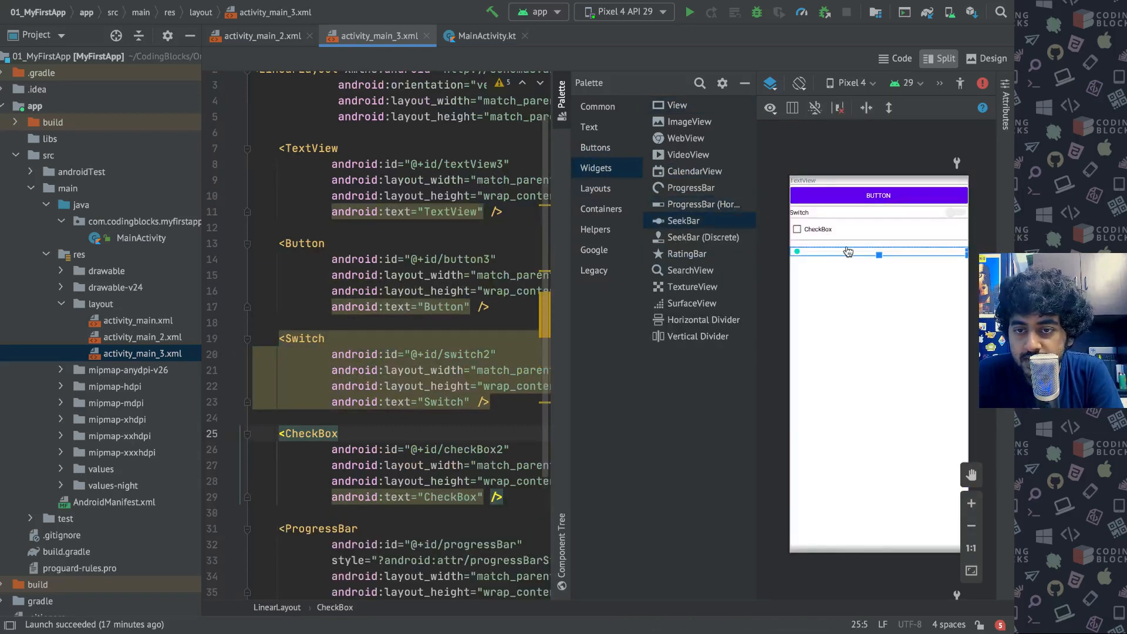
pyautogui.scroll(-3)
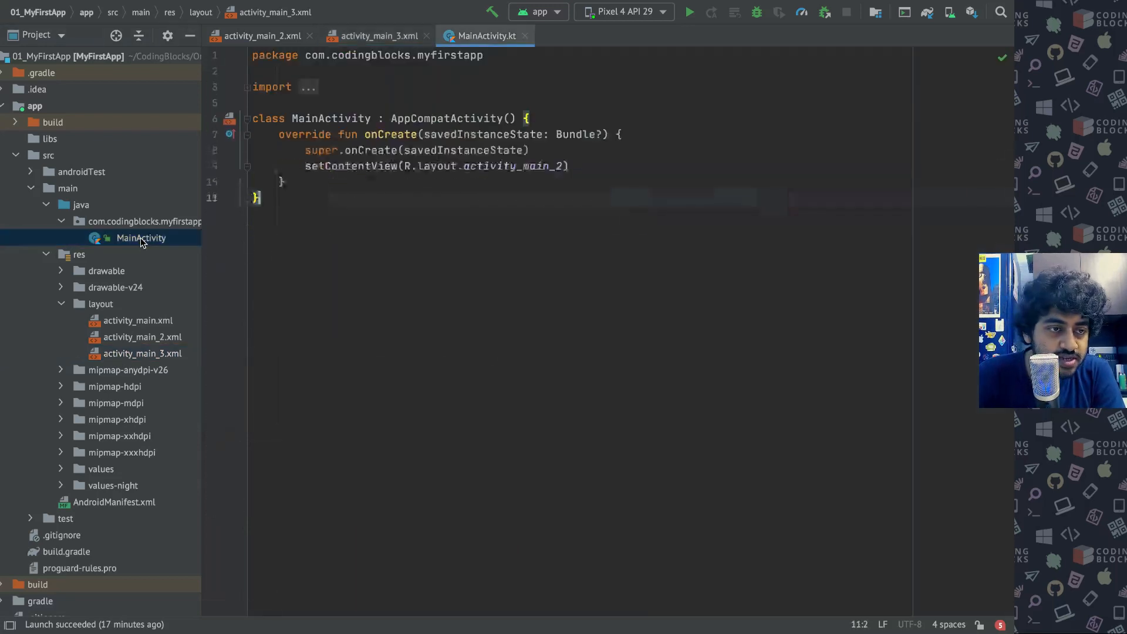
pyautogui.doubleClick(514, 166)
pyautogui.write('3')
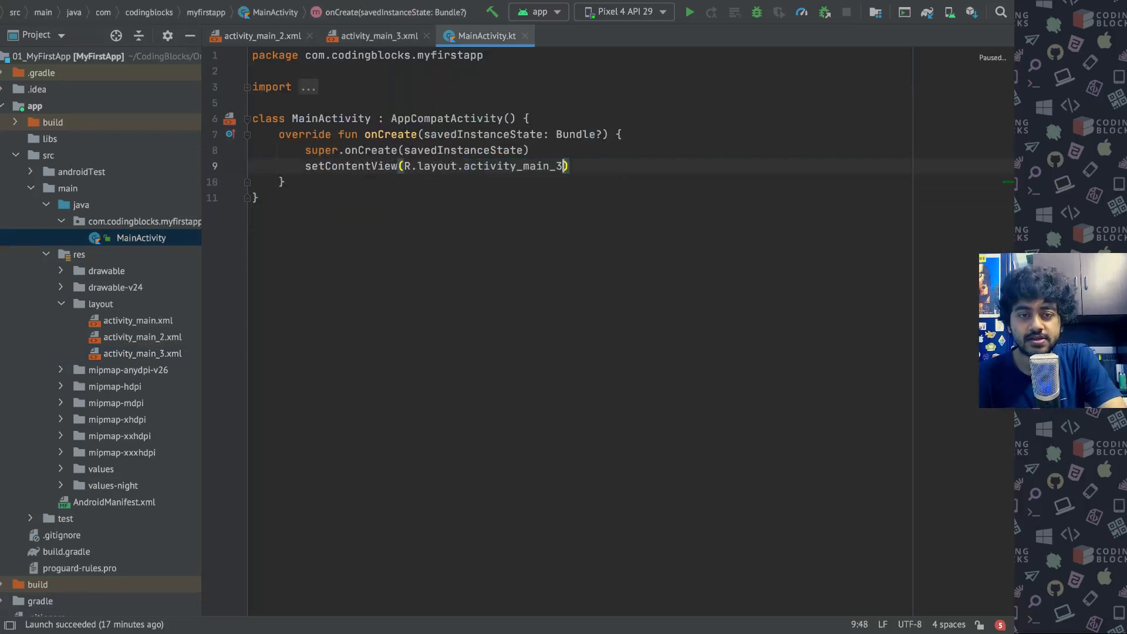
pyautogui.click(688, 12)
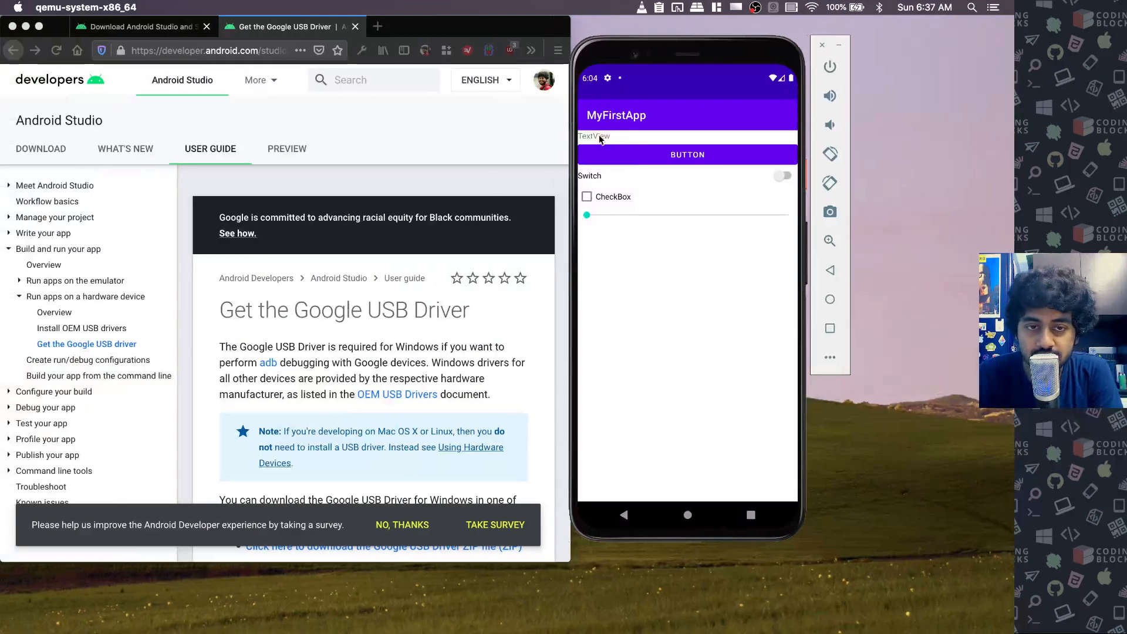
# Toggle the Switch, tick the CheckBox and drag the SeekBar partway in the emulator.
pyautogui.click(782, 176)
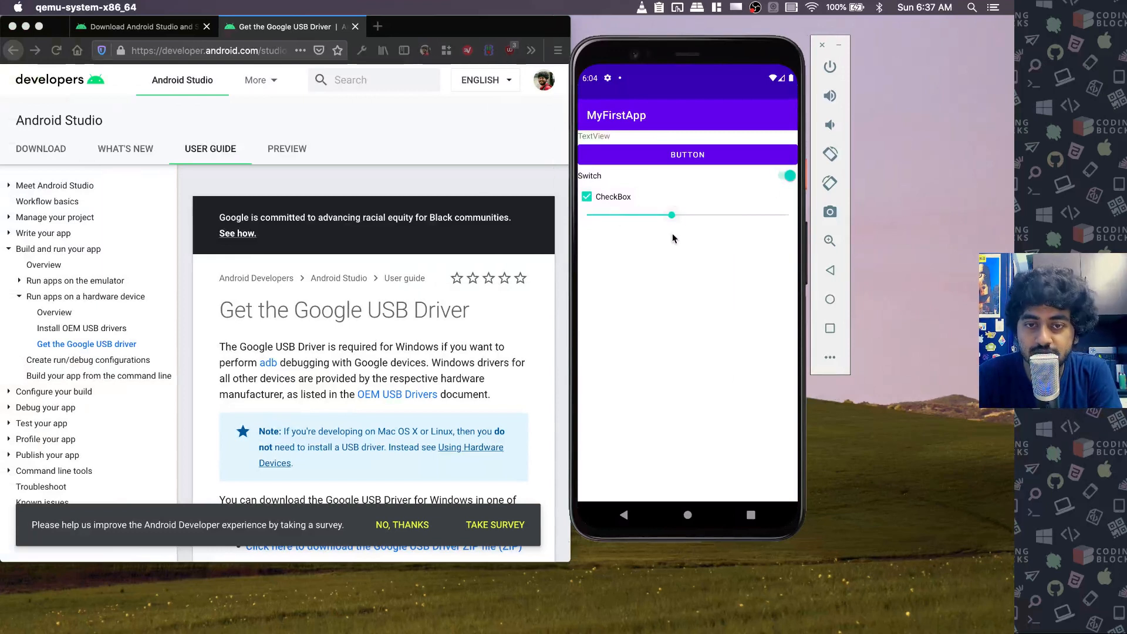
pyautogui.moveTo(726, 339)
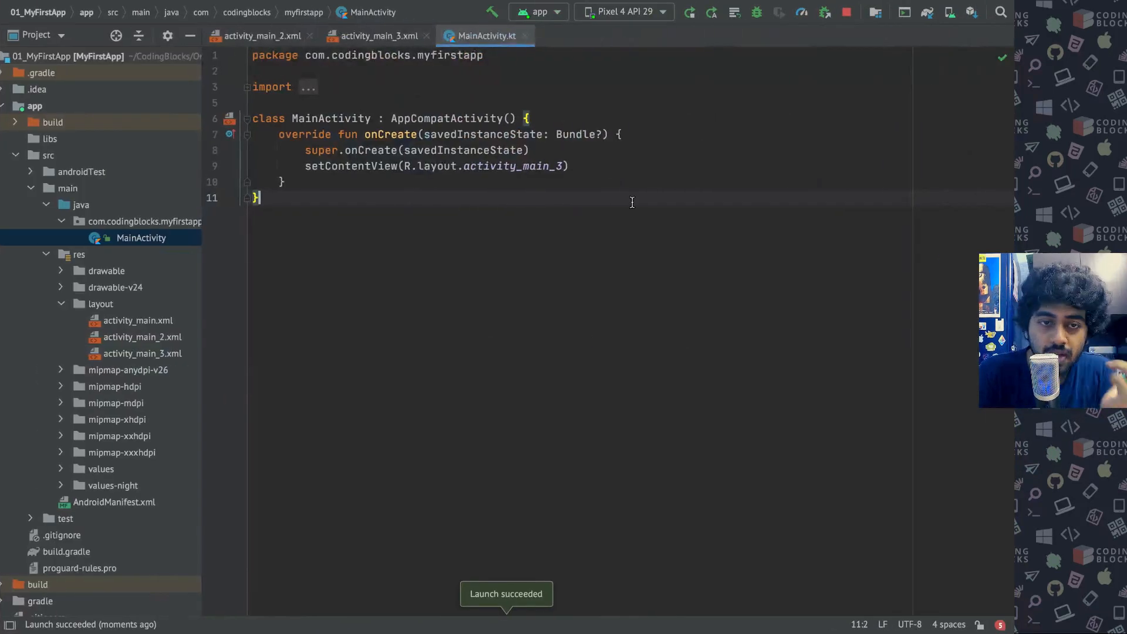
pyautogui.moveTo(374, 36)
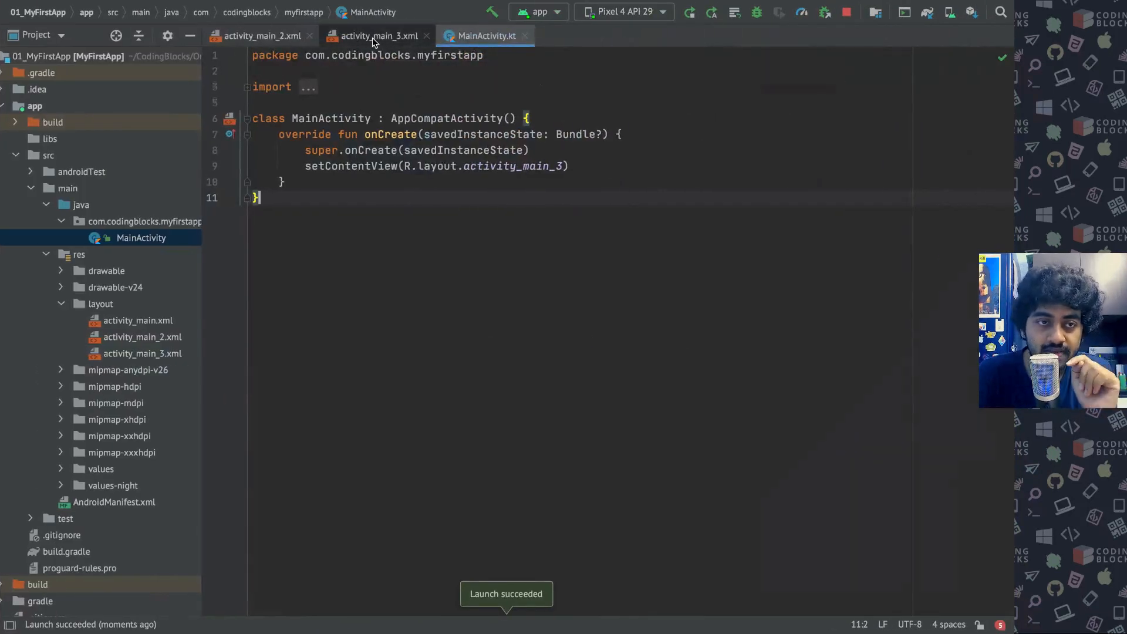
# Return to the activity_main_3.xml editor tab in Split view.
pyautogui.click(373, 35)
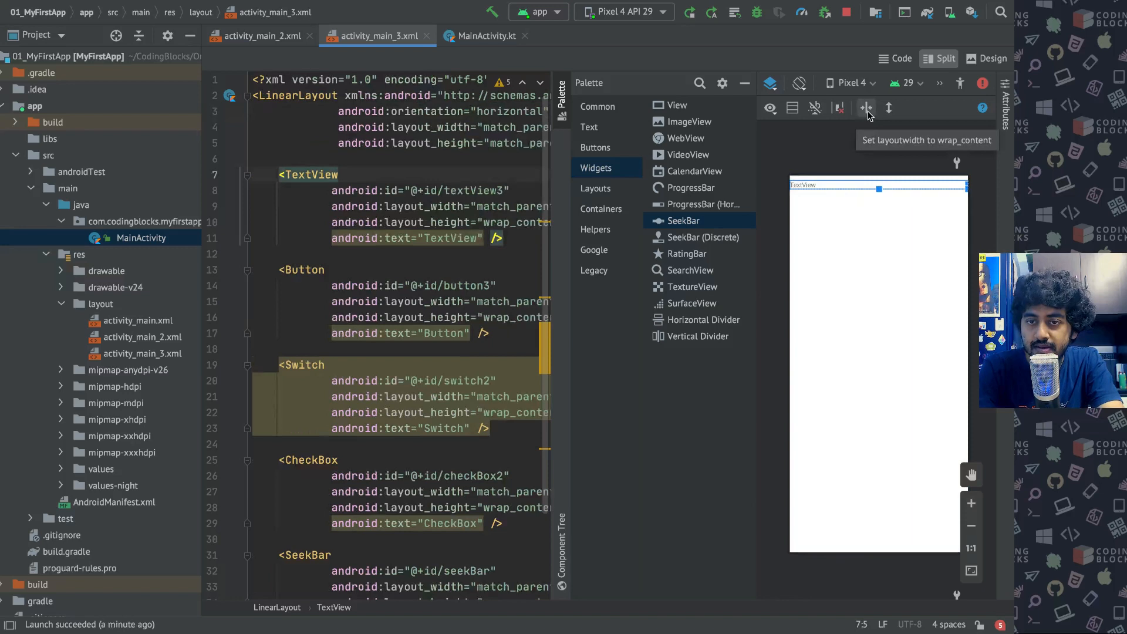
# Set TextView, Button, Switch and CheckBox widths to wrap_content and make the orientation vertical.
pyautogui.click(866, 108)
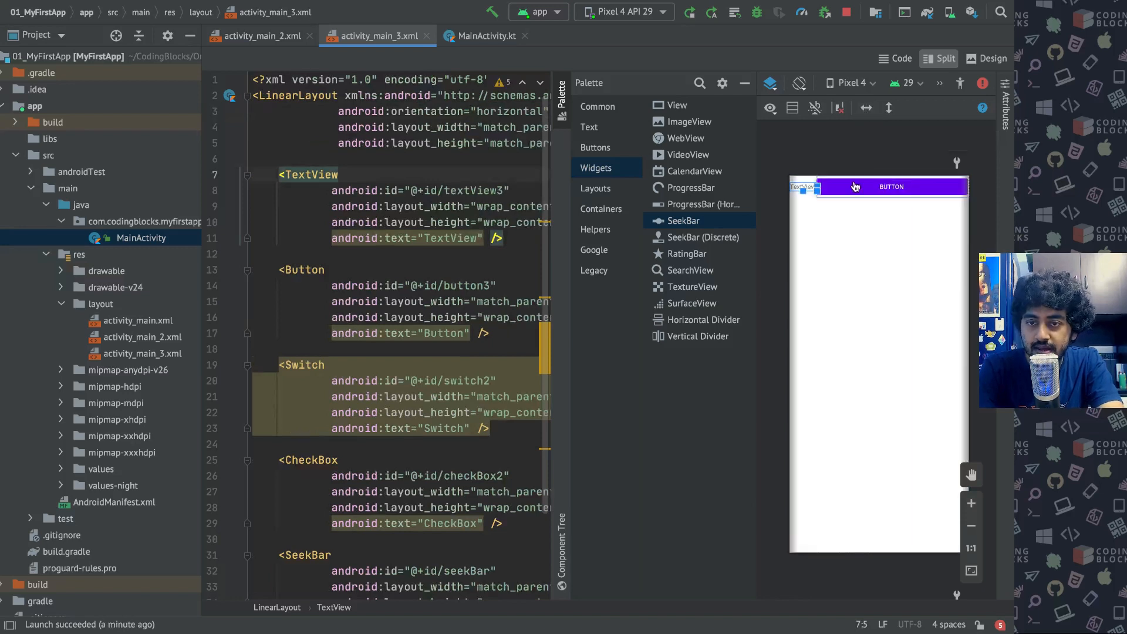
pyautogui.click(891, 187)
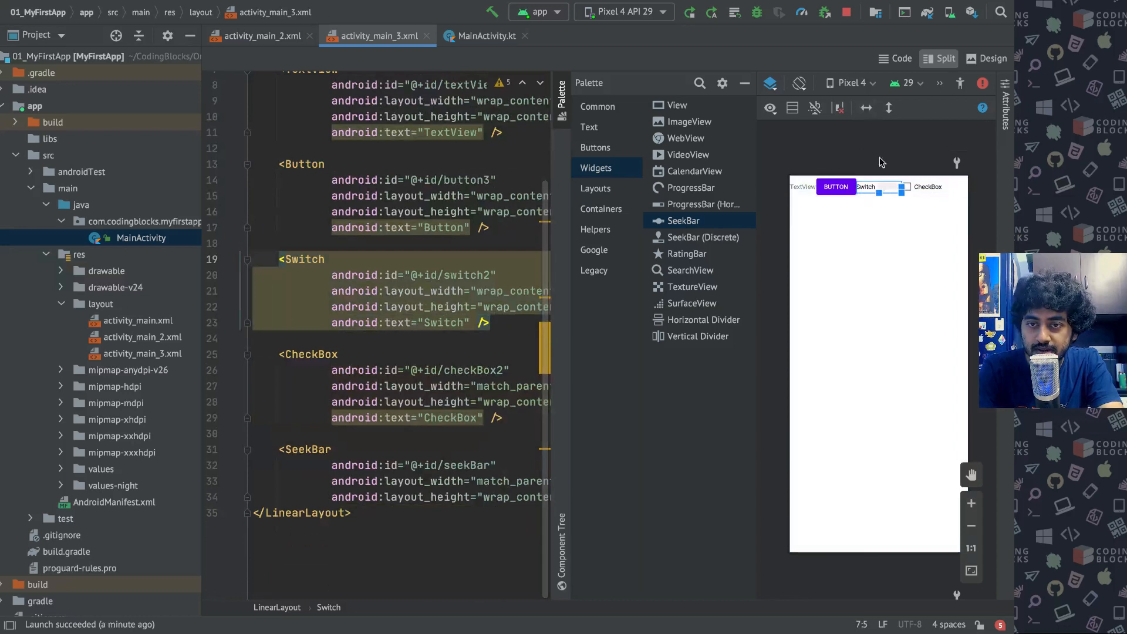
pyautogui.click(931, 186)
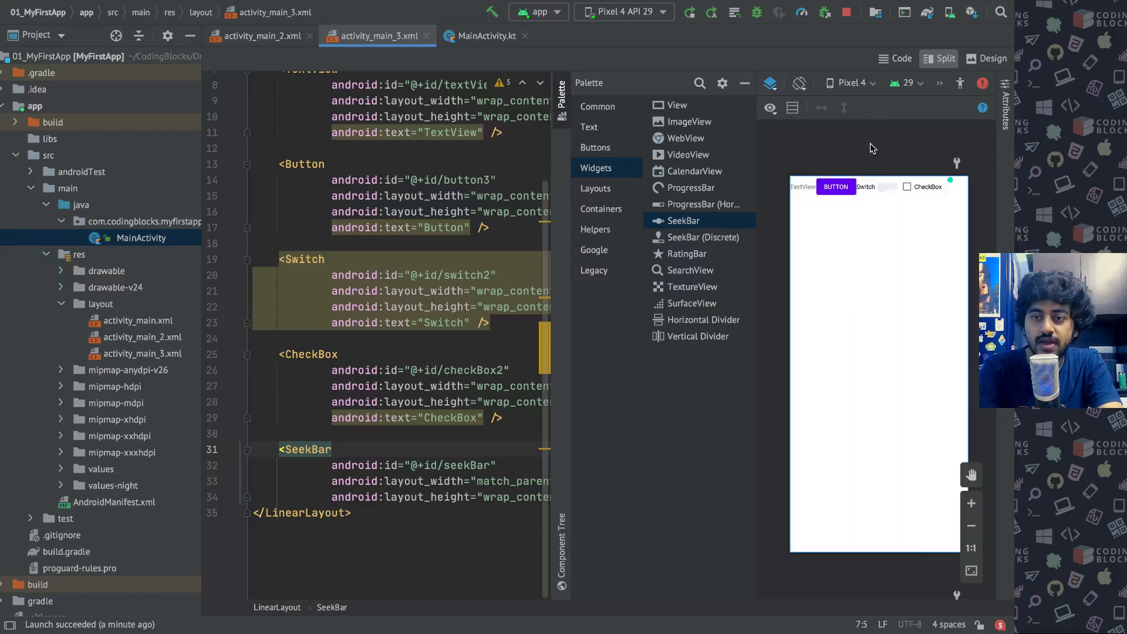
pyautogui.click(687, 12)
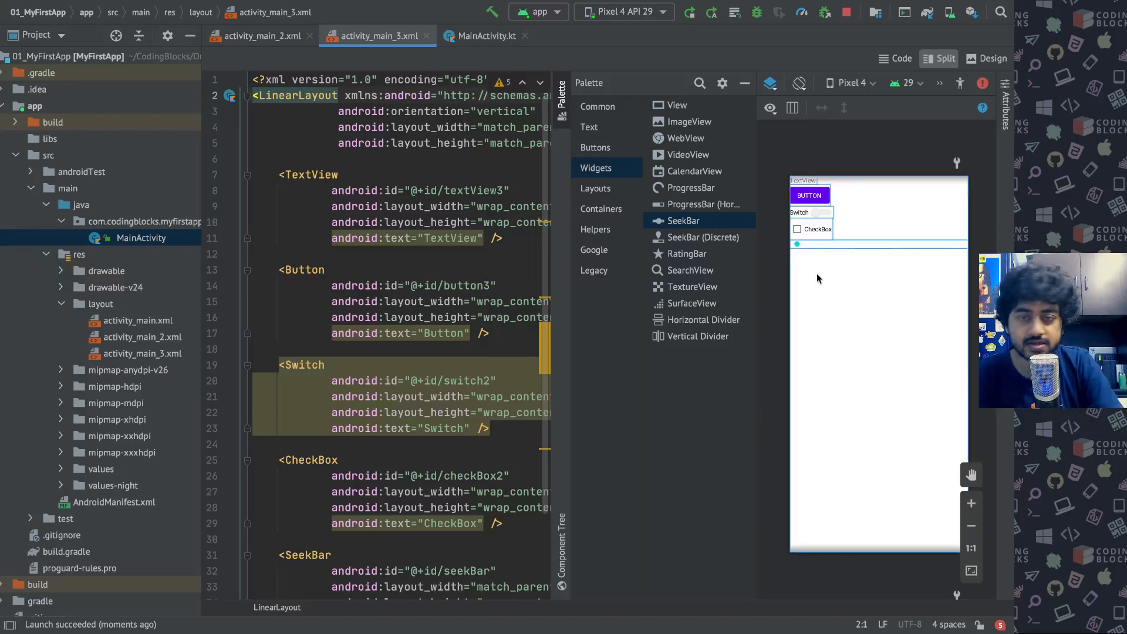
pyautogui.moveTo(888, 108)
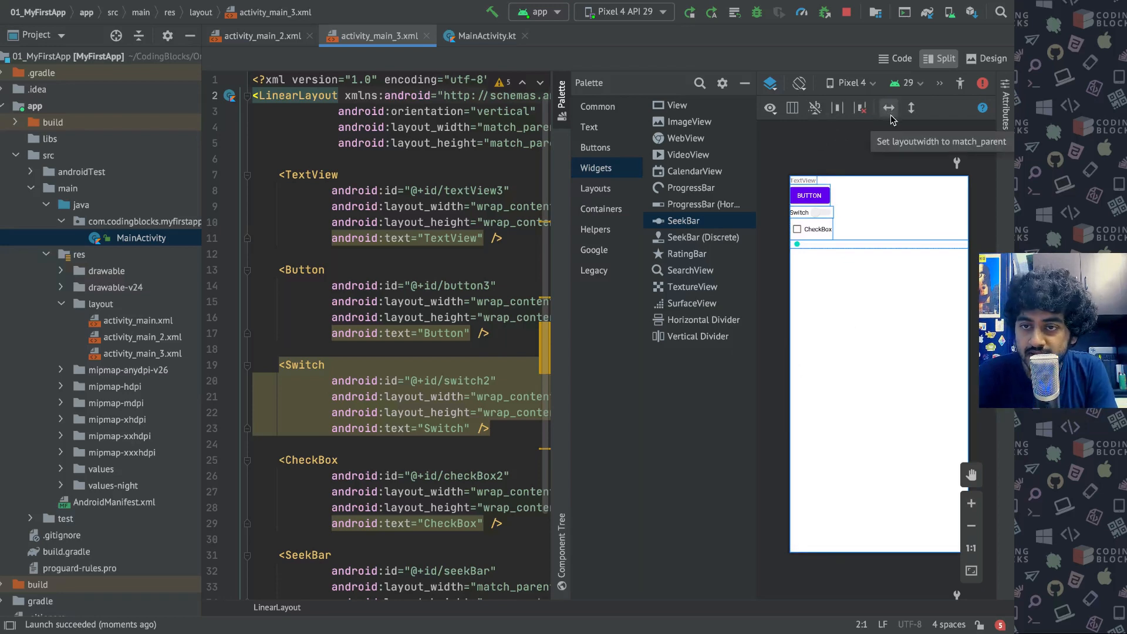
pyautogui.moveTo(543, 271)
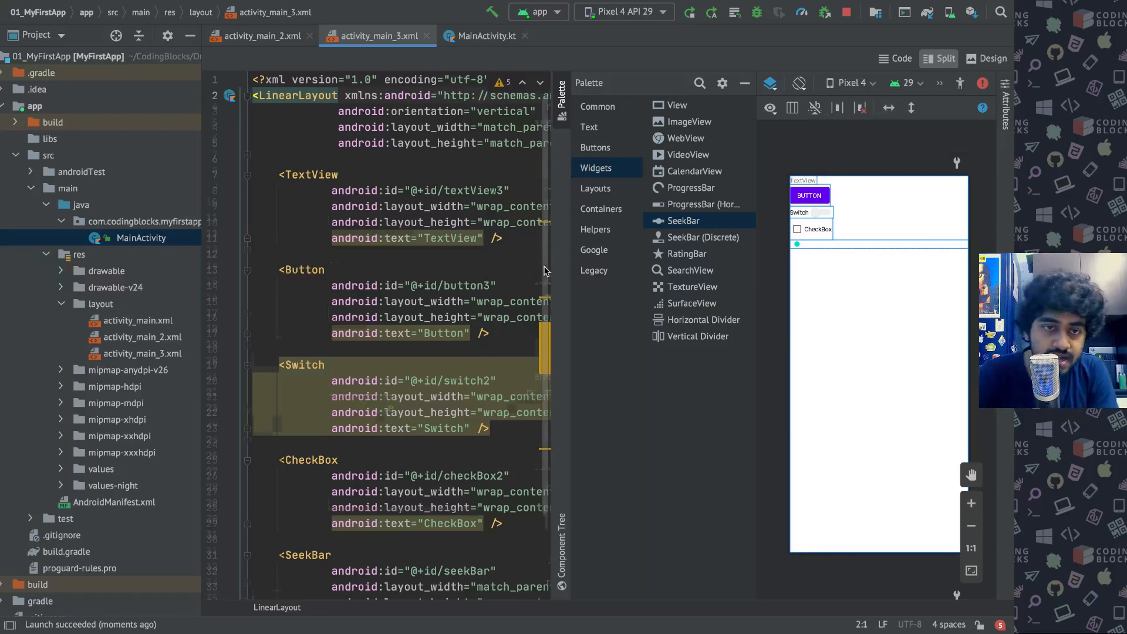
# Apply the match_parent layout_width setting to the widgets from the design toolbar.
pyautogui.scroll(-3)
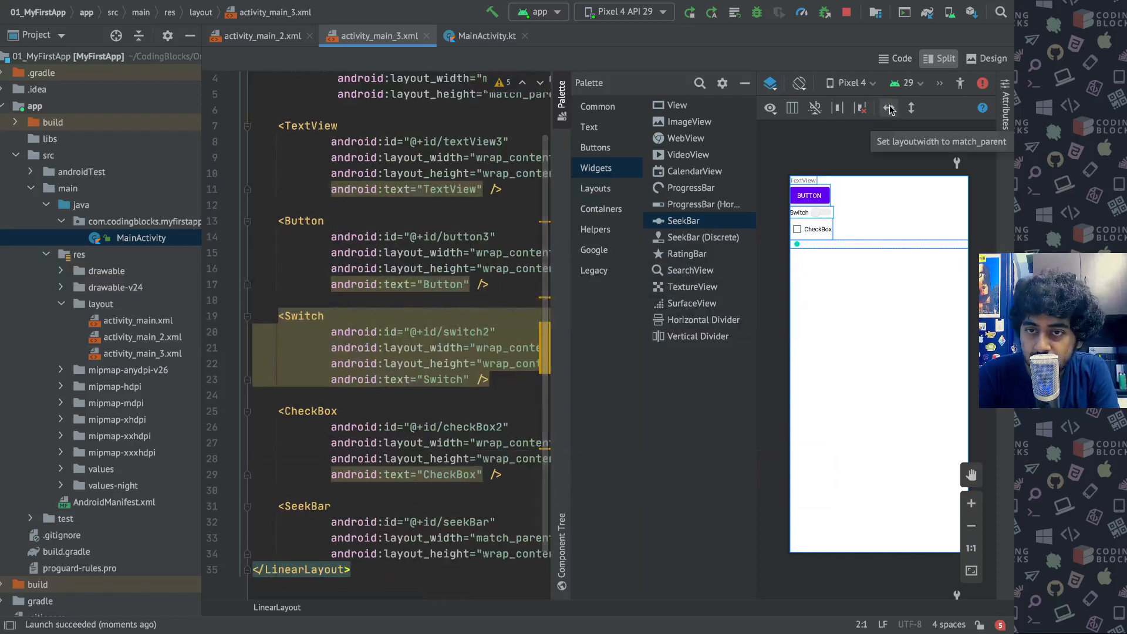
pyautogui.click(889, 108)
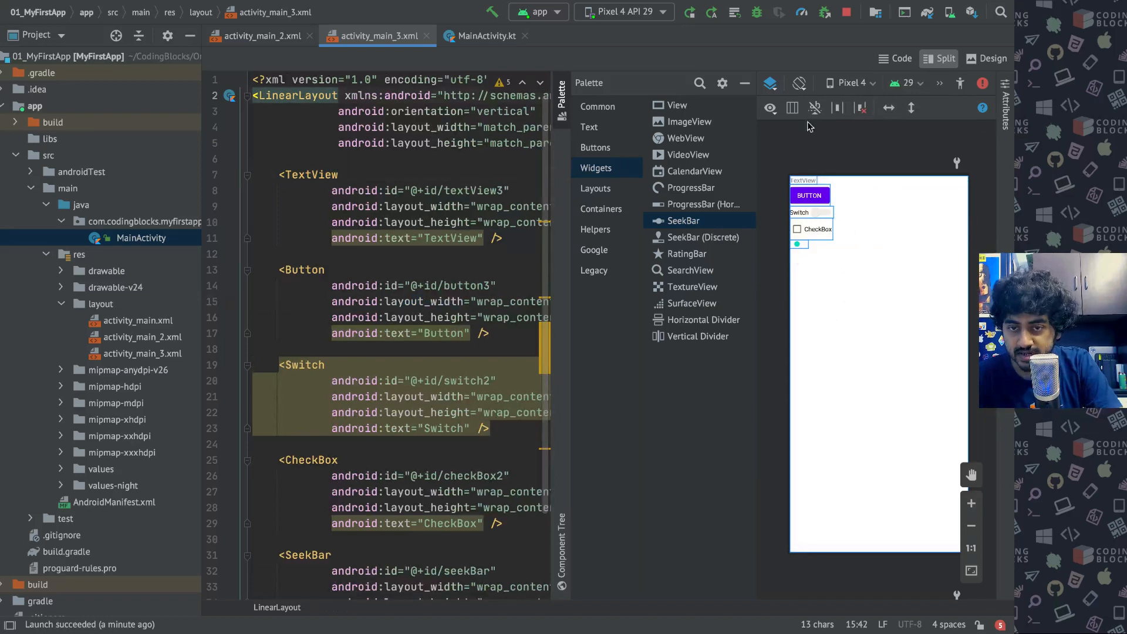
pyautogui.moveTo(855, 272)
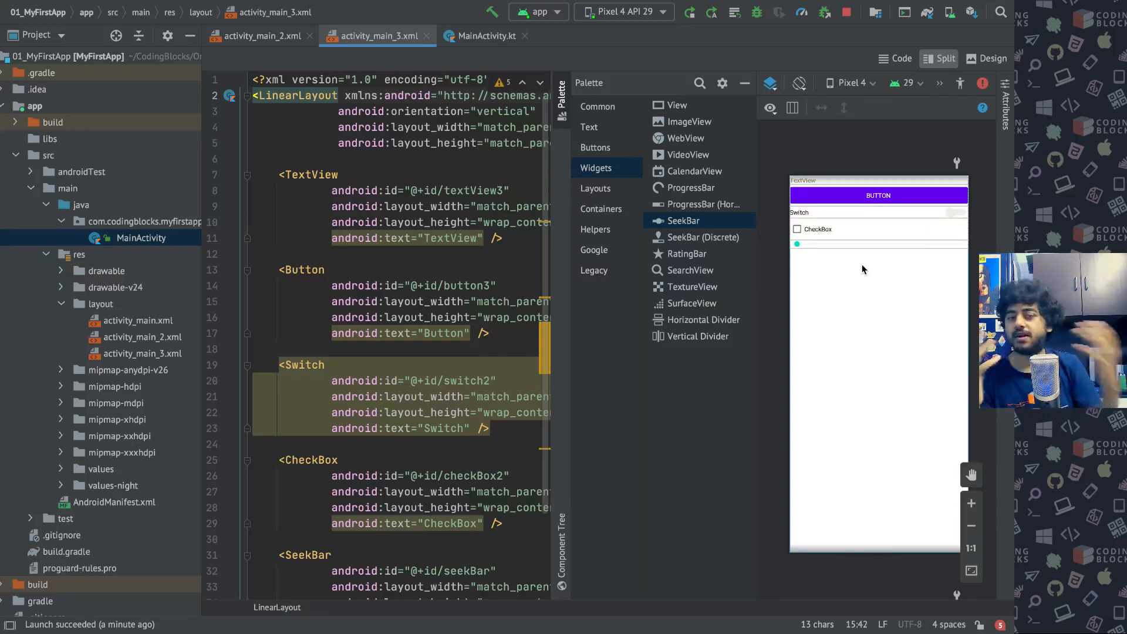
pyautogui.moveTo(837, 160)
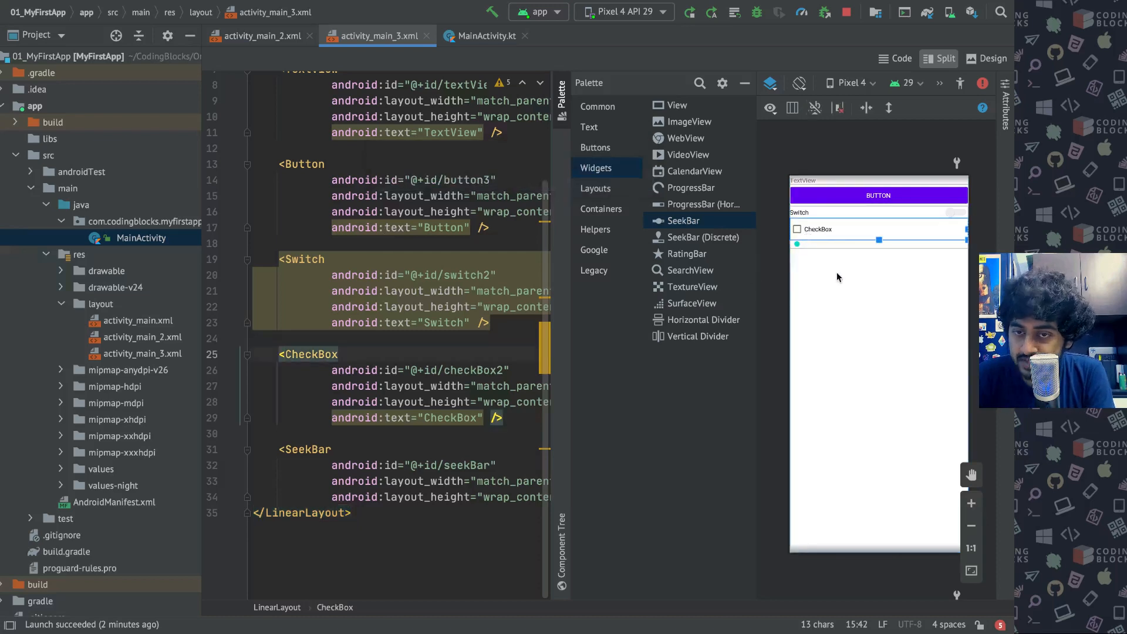
pyautogui.moveTo(810, 244)
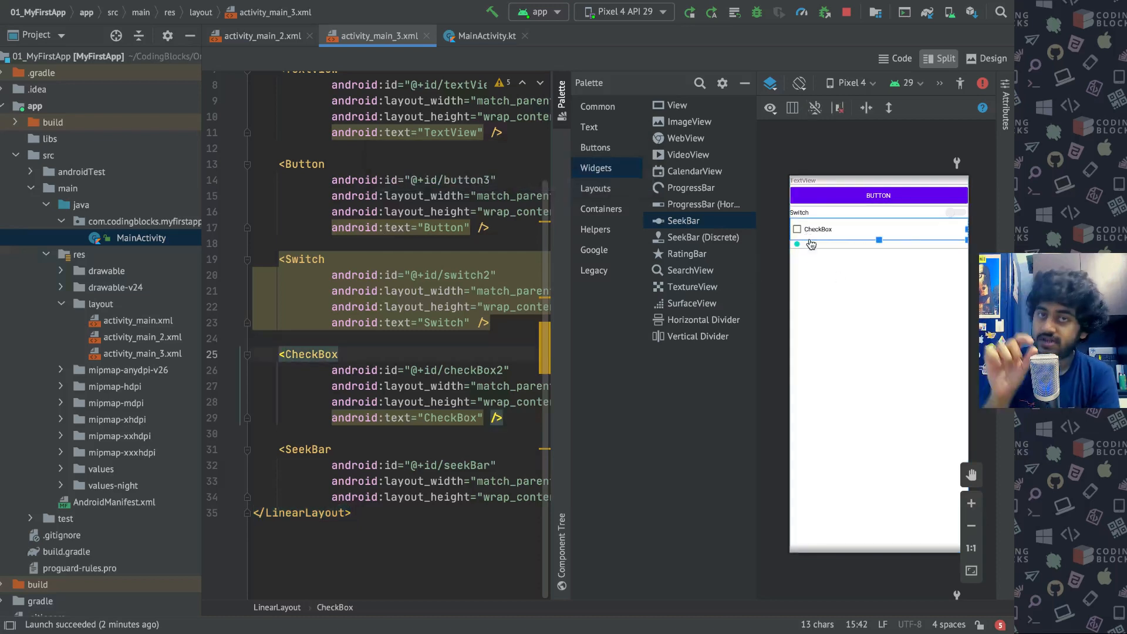
pyautogui.scroll(3)
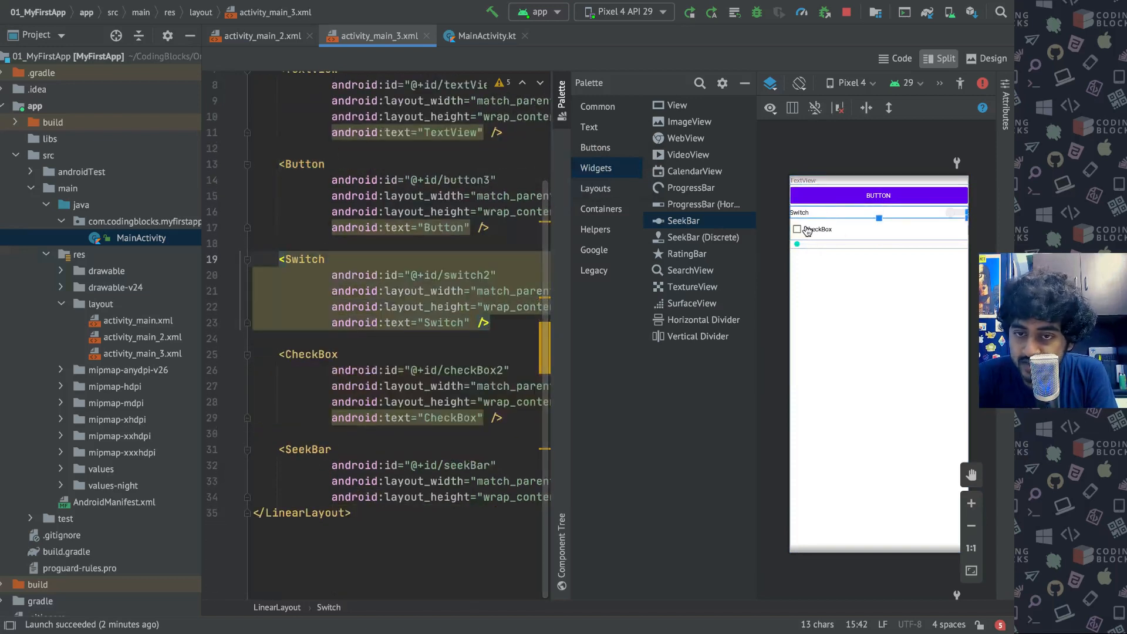
pyautogui.click(816, 228)
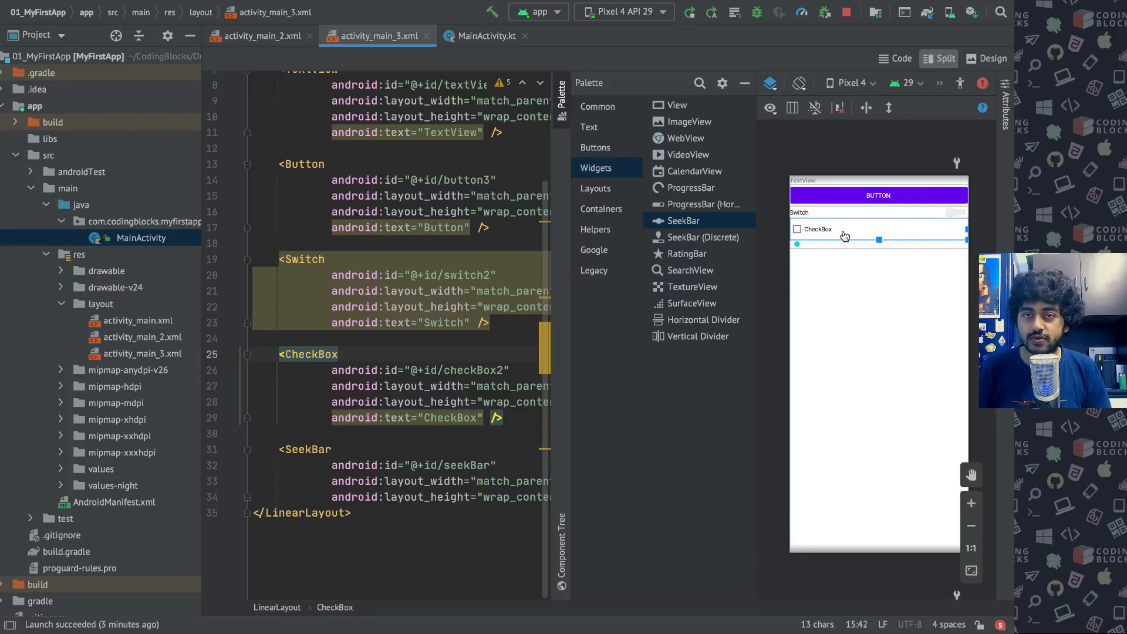
pyautogui.moveTo(839, 229)
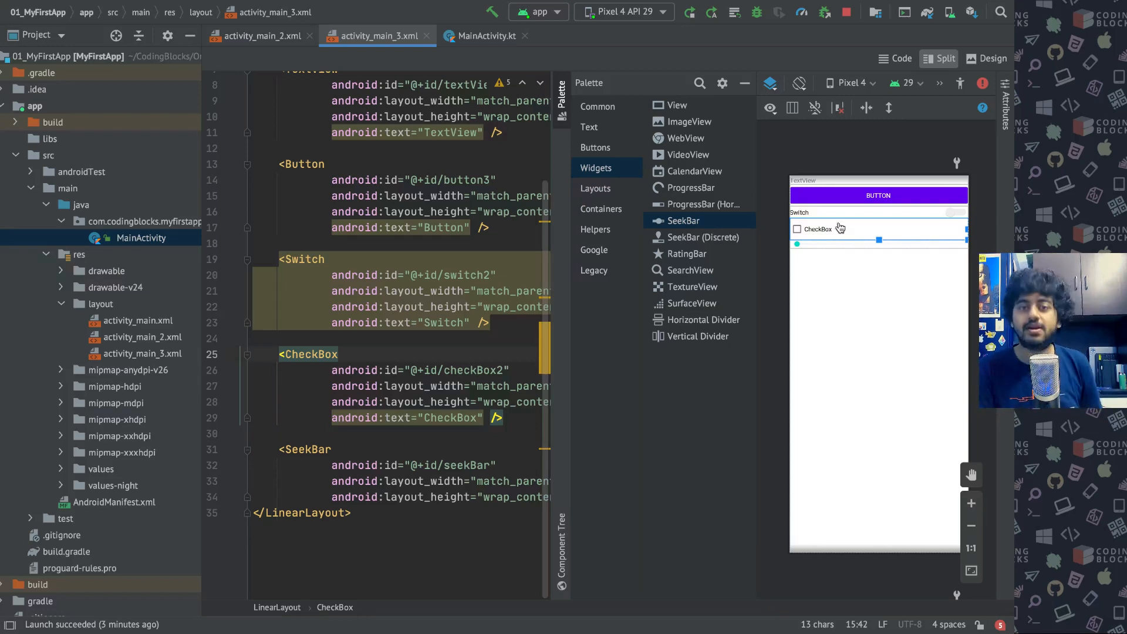